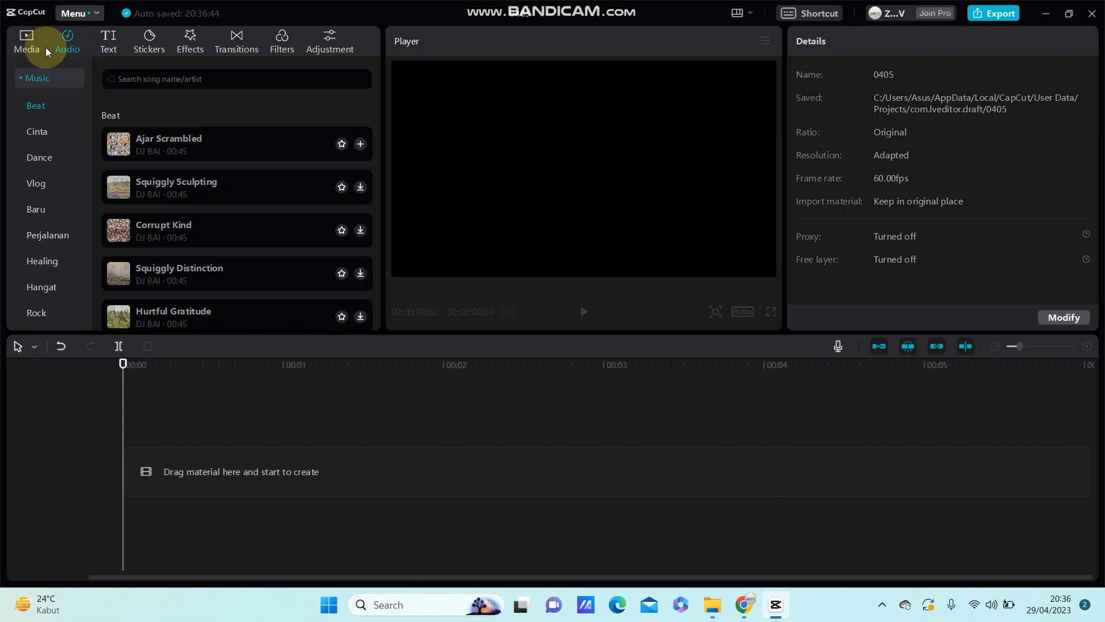
# - Place the WhatsApp video from Media onto the timeline and mute its track audio
pyautogui.click(26, 41)
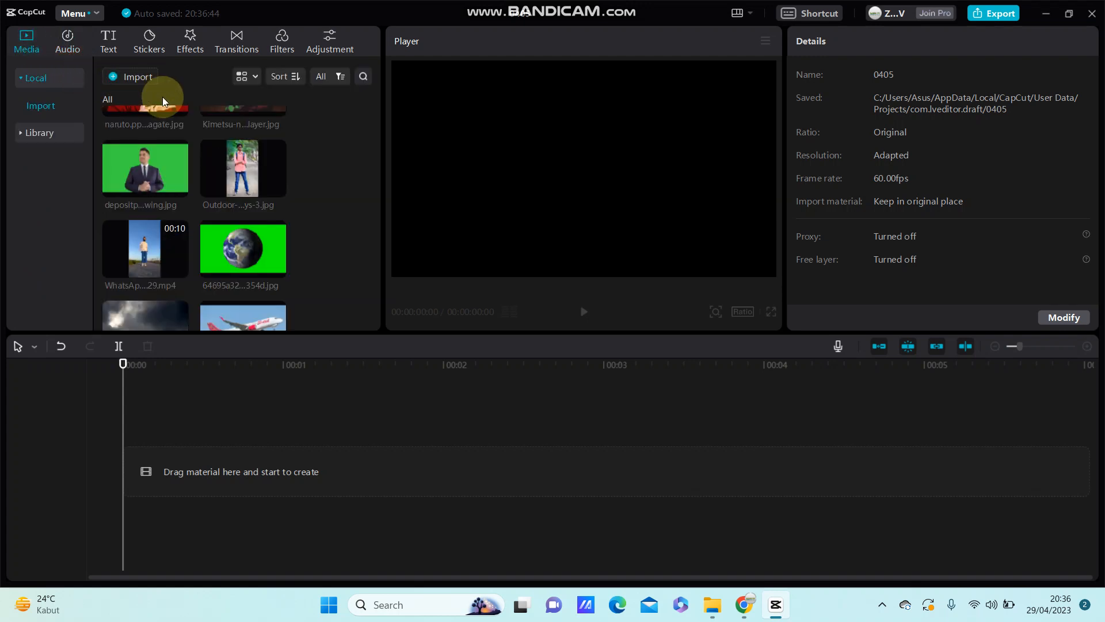
pyautogui.click(242, 265)
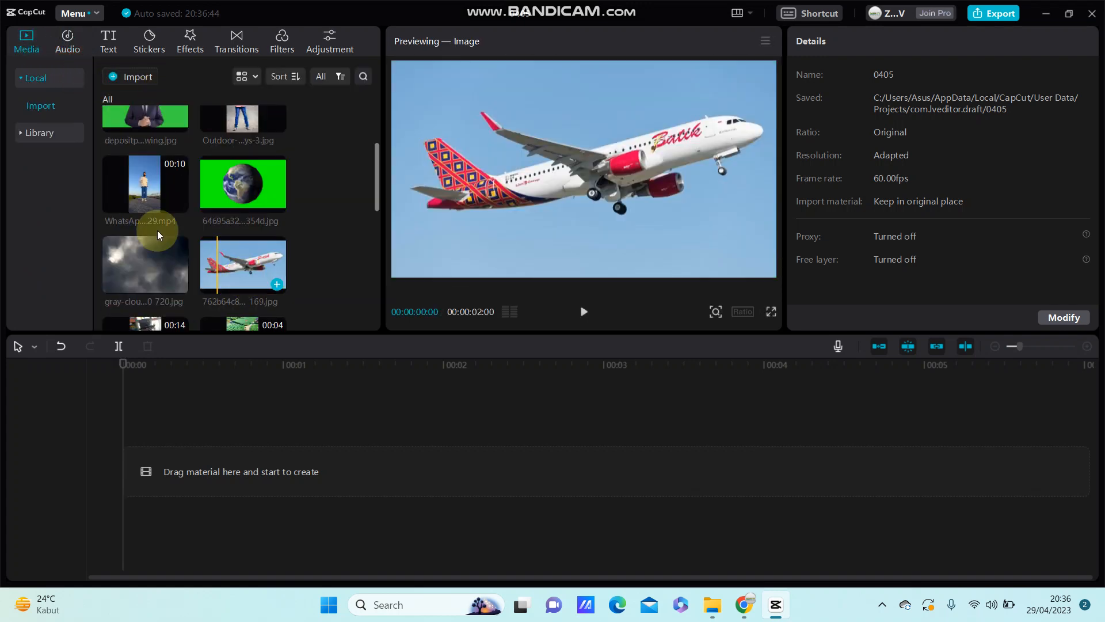
pyautogui.moveTo(145, 183); pyautogui.dragTo(282, 470)
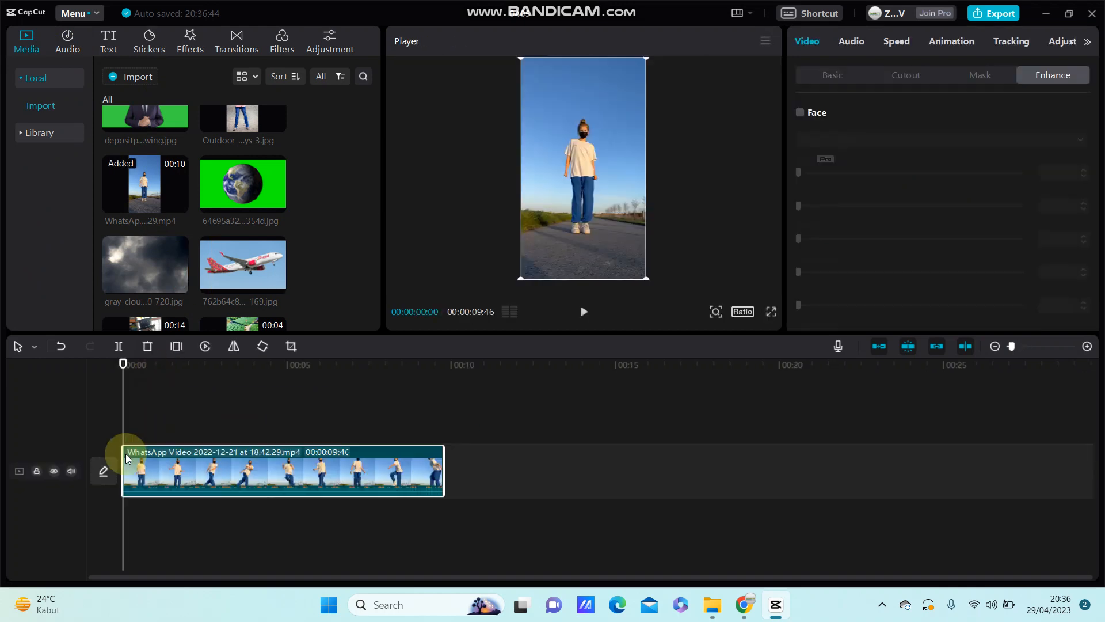
pyautogui.click(70, 470)
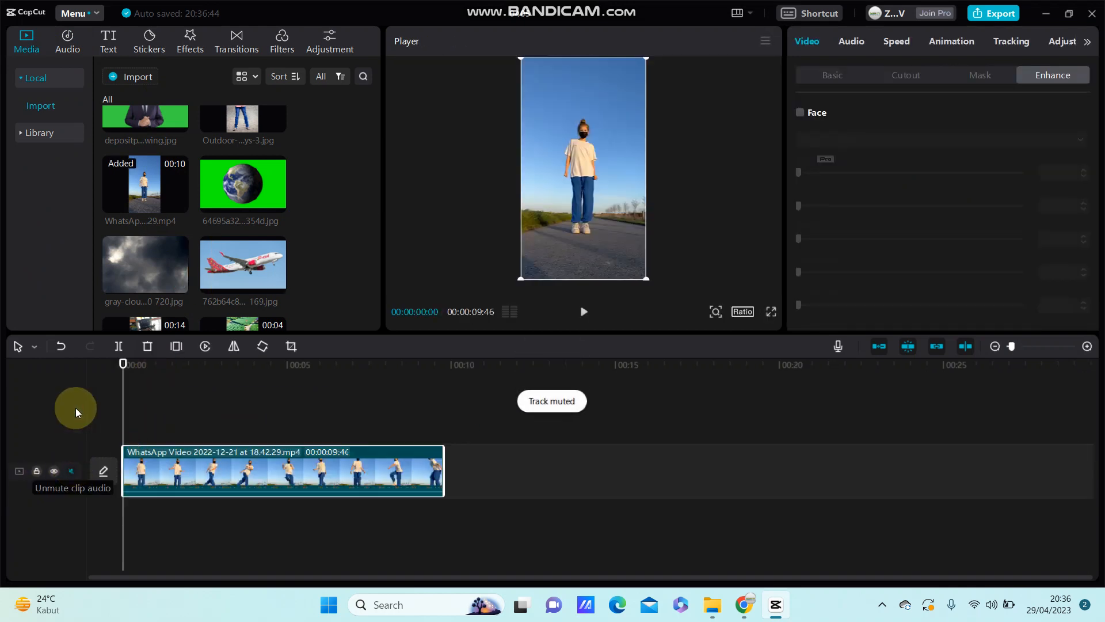
# - Browse to the Body effects collection in the Effects library
pyautogui.click(188, 40)
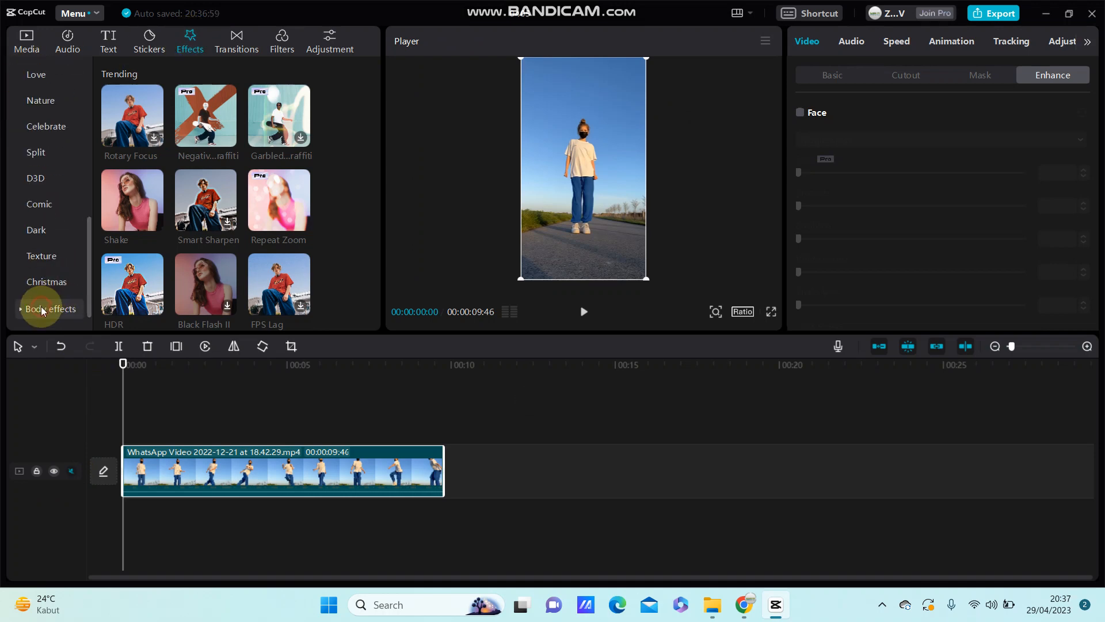
pyautogui.click(51, 308)
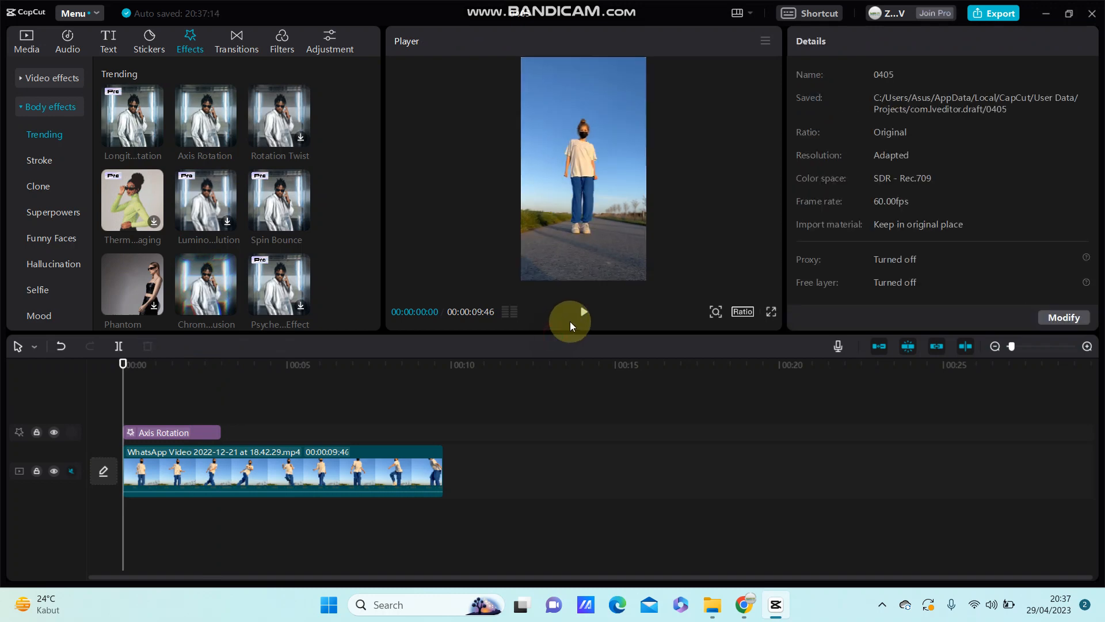
pyautogui.click(569, 317)
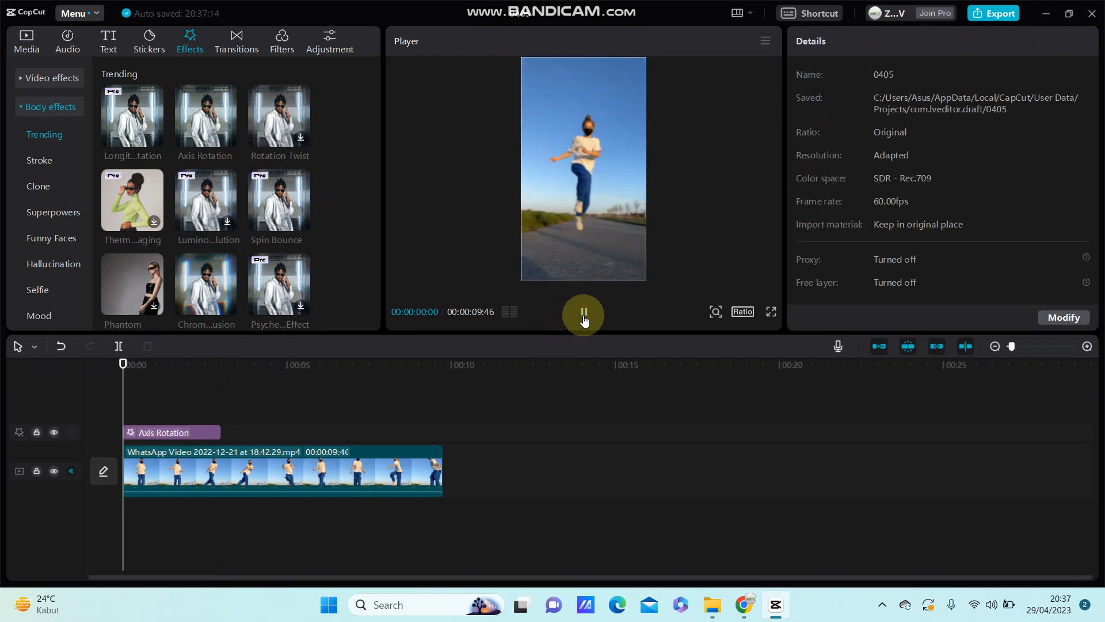
pyautogui.click(583, 312)
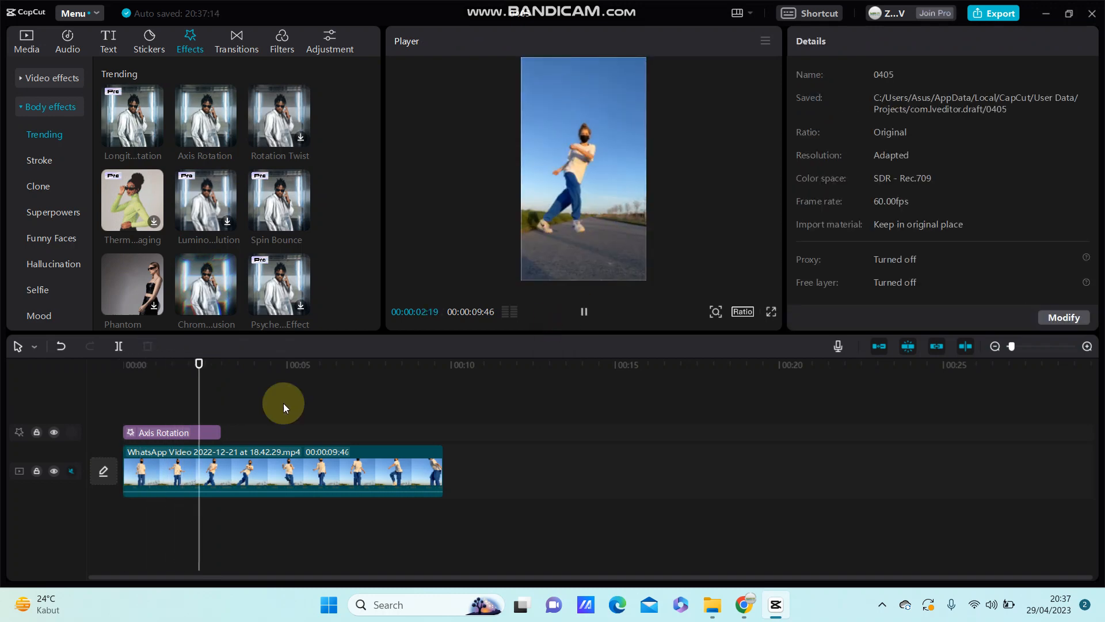
pyautogui.click(170, 432)
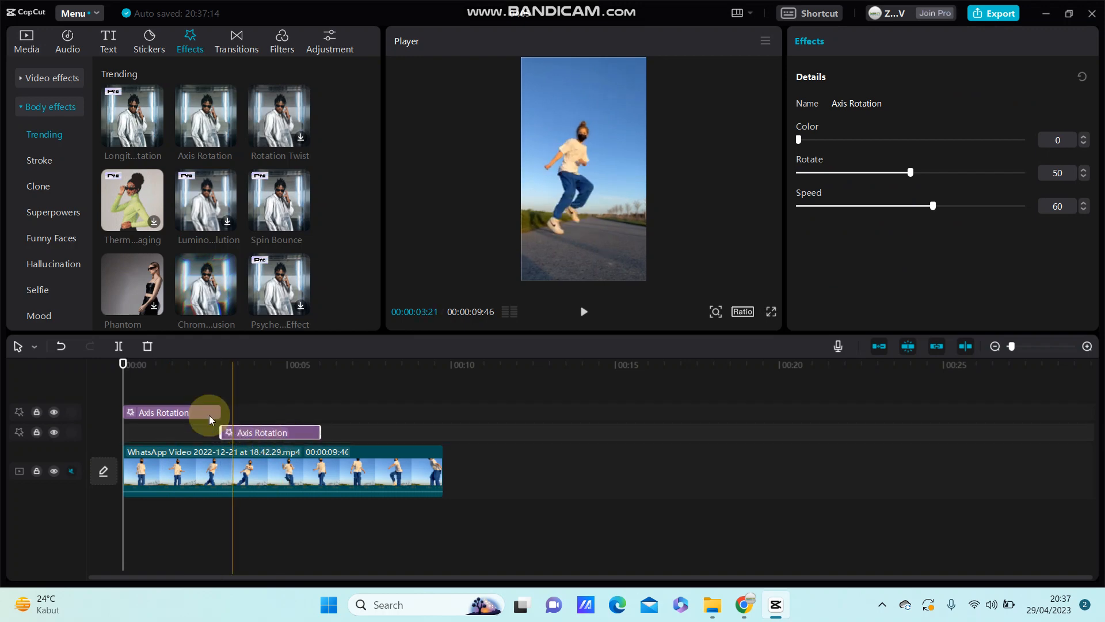
# - Drag the Axis Rotation effects onto one shared track, placed end to end
pyautogui.moveTo(210, 412); pyautogui.dragTo(278, 432)
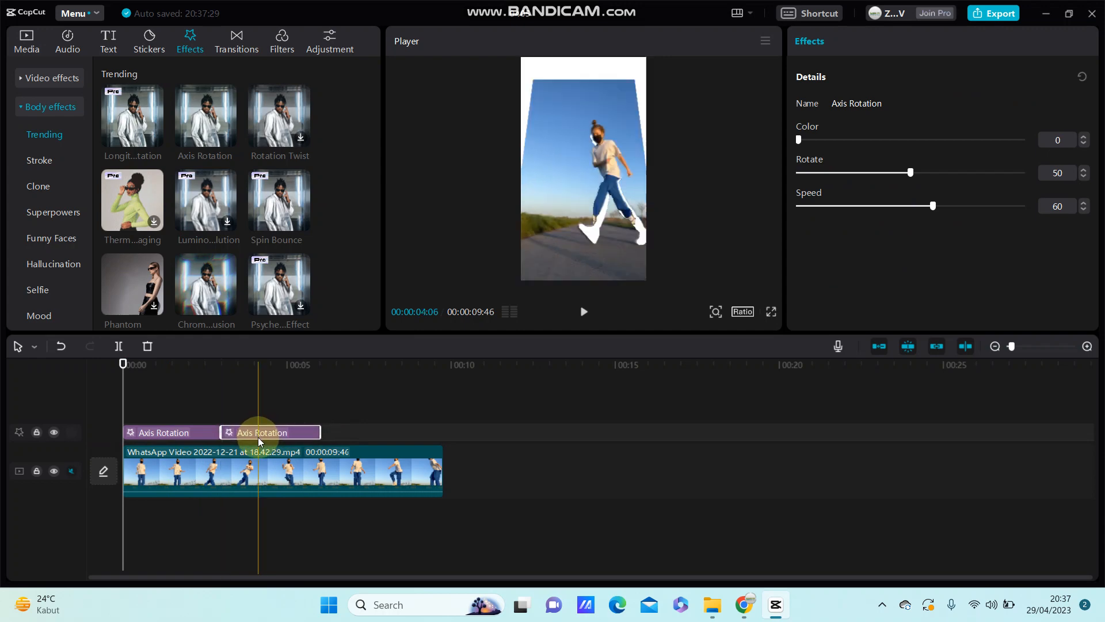
pyautogui.moveTo(259, 437); pyautogui.dragTo(274, 436)
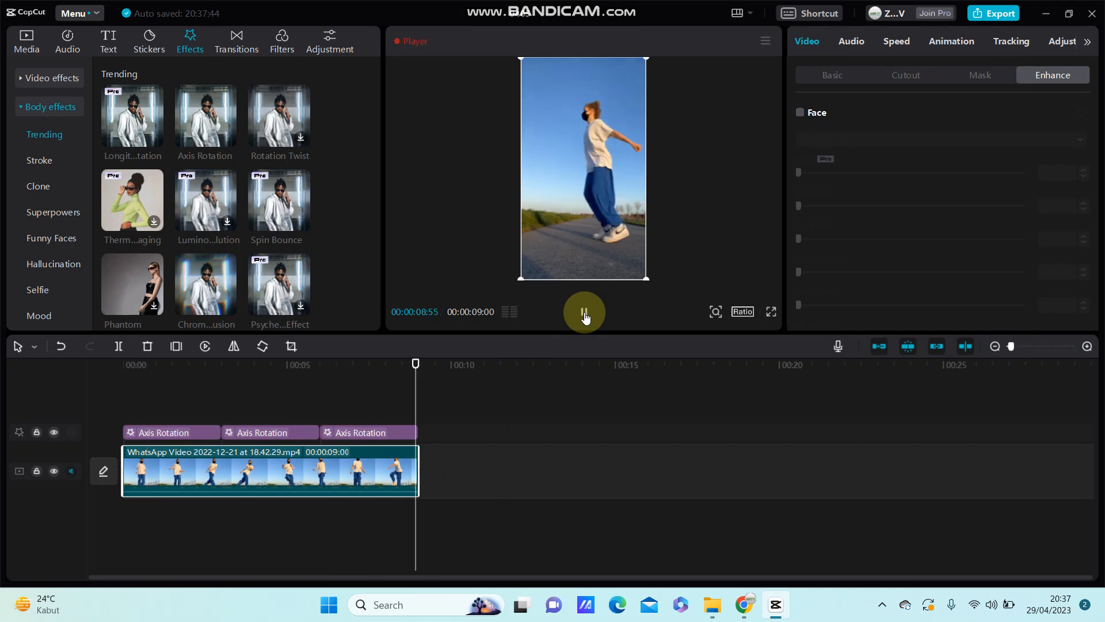
pyautogui.click(584, 311)
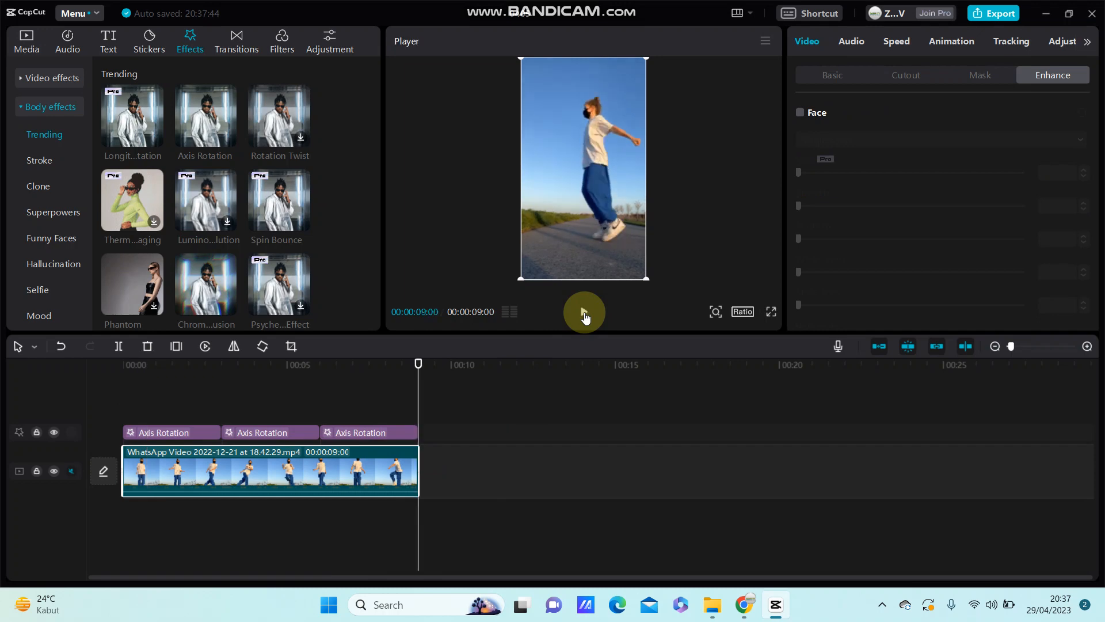